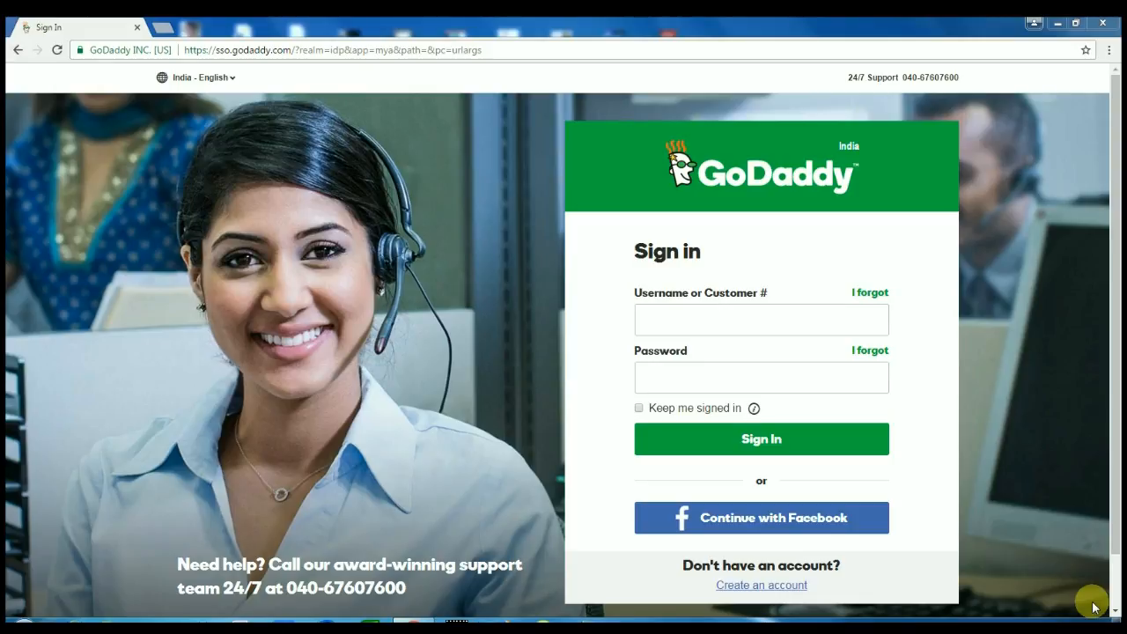
mouse_move(1087, 604)
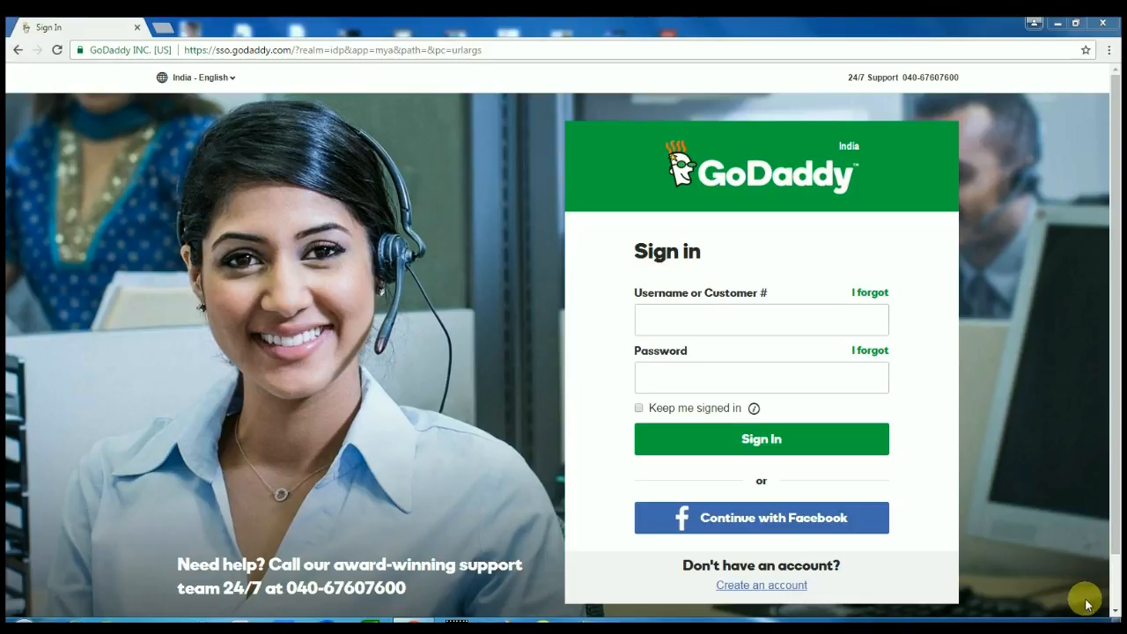
Sign in to GoDaddy and scroll My Account down to the Domains product
click(760, 438)
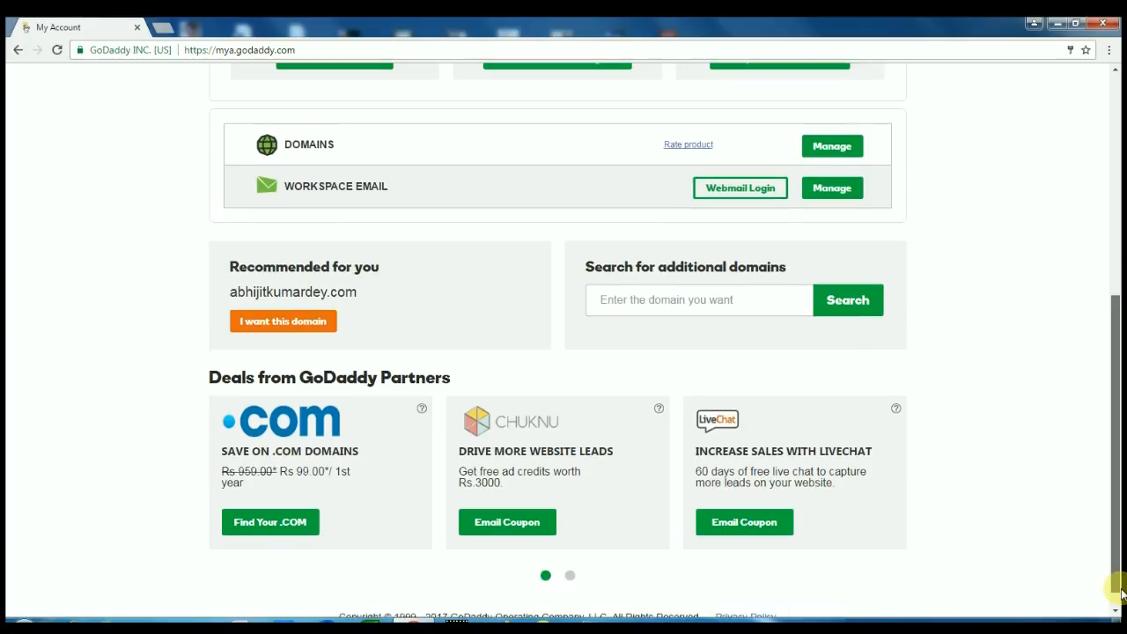
scroll(down, 3)
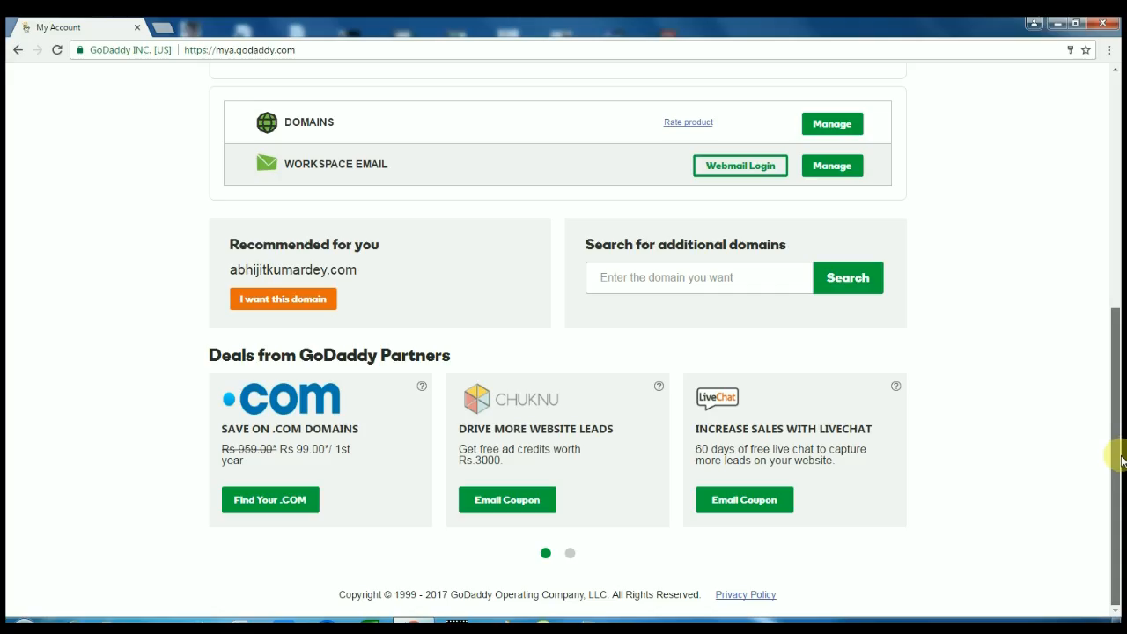
mouse_move(807, 127)
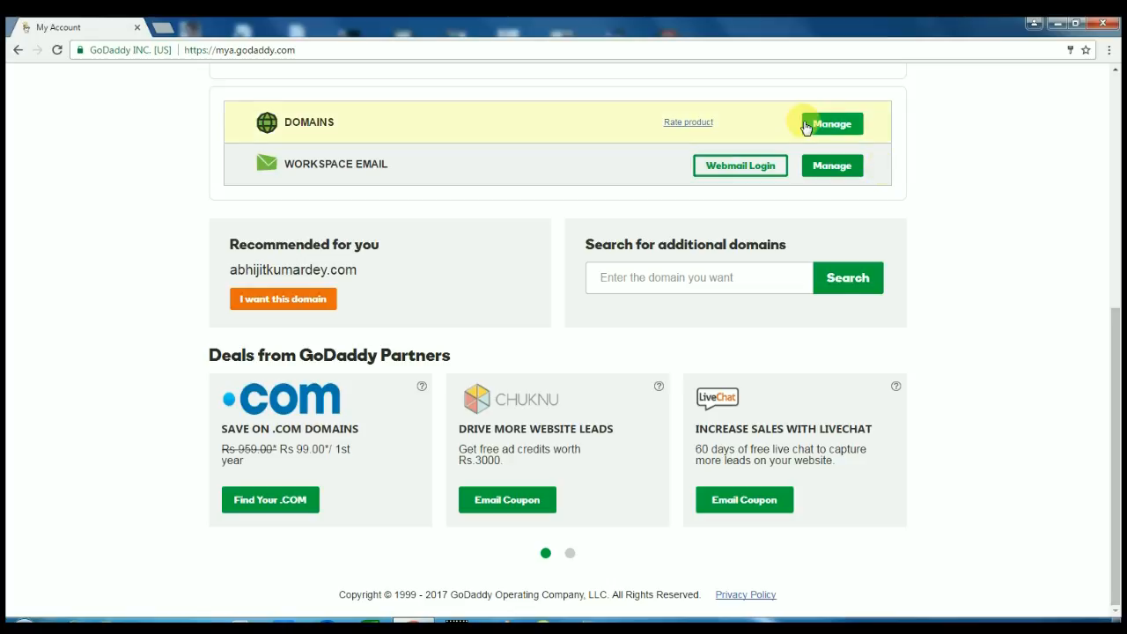
From Domains management, open Manage DNS for the earningbaba.com domain card
click(831, 123)
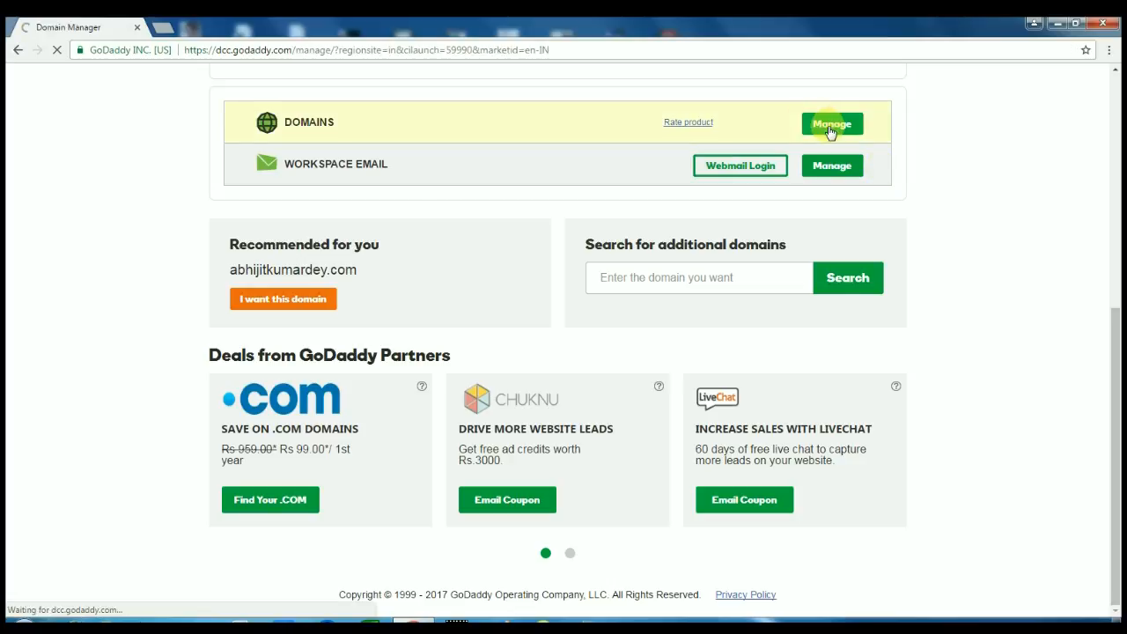
click(831, 123)
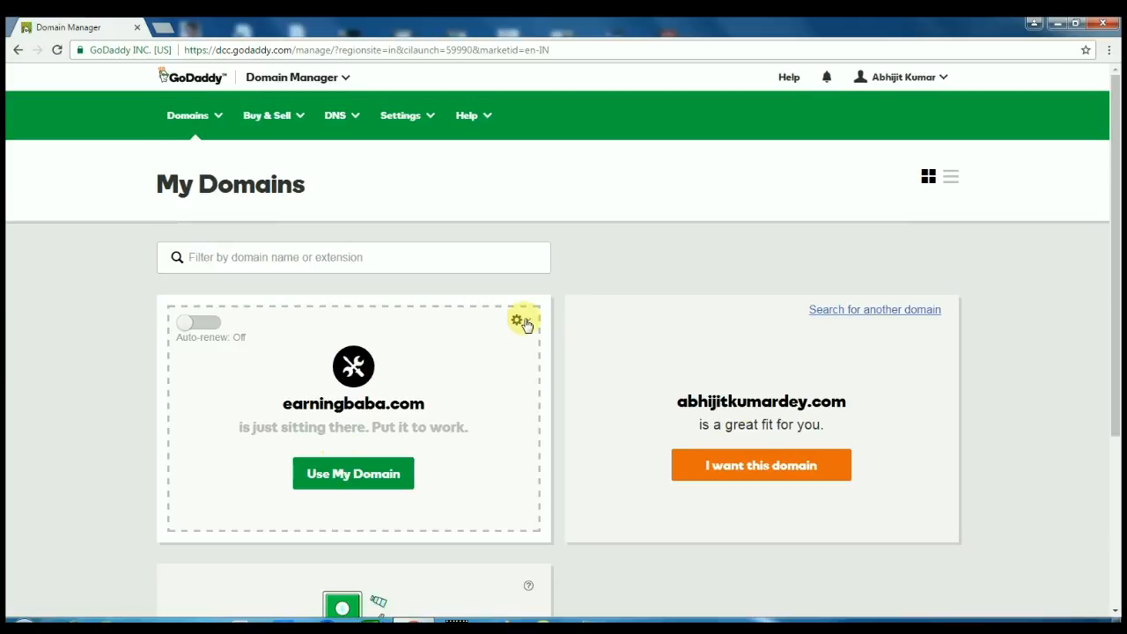
click(518, 321)
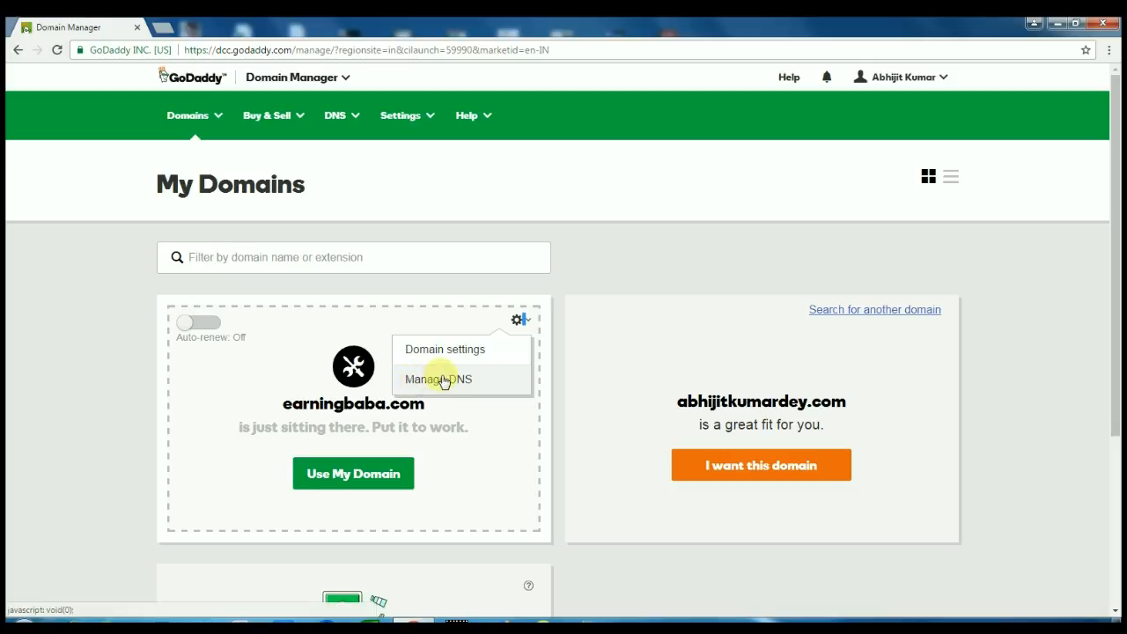
click(436, 380)
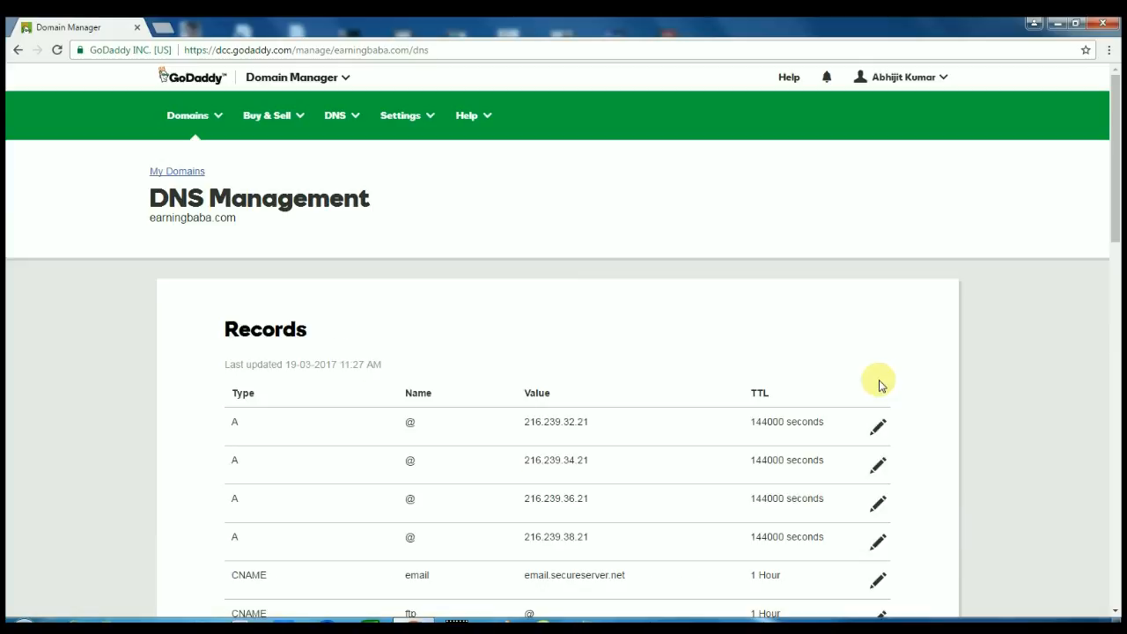
Scroll the DNS page past Records and Nameservers to the Forwarding panel
scroll(down, 3)
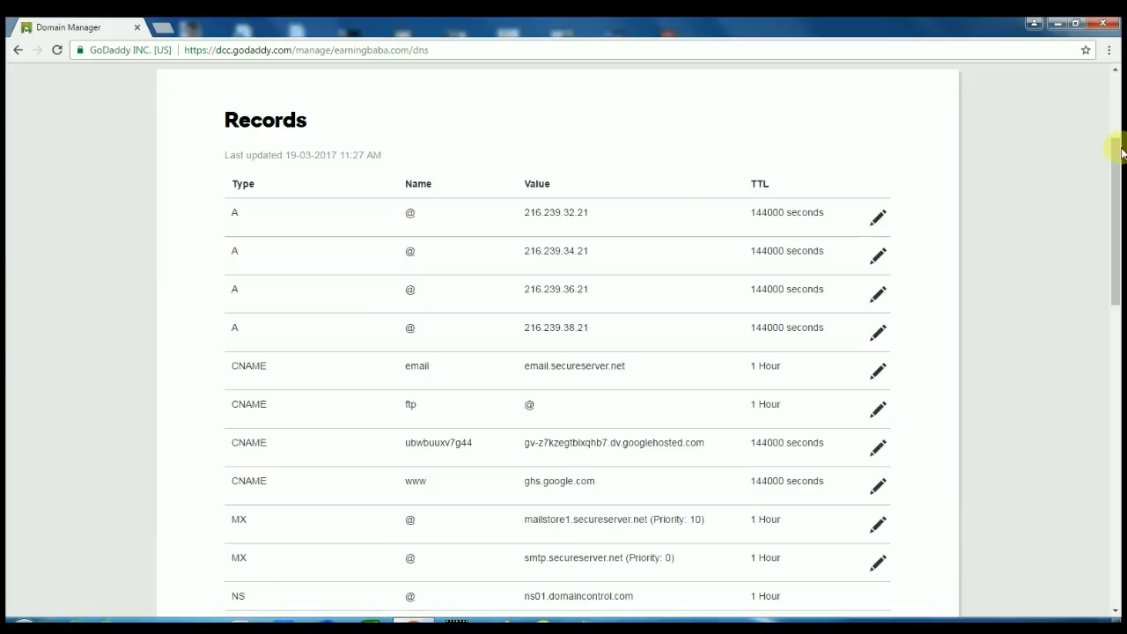
scroll(down, 3)
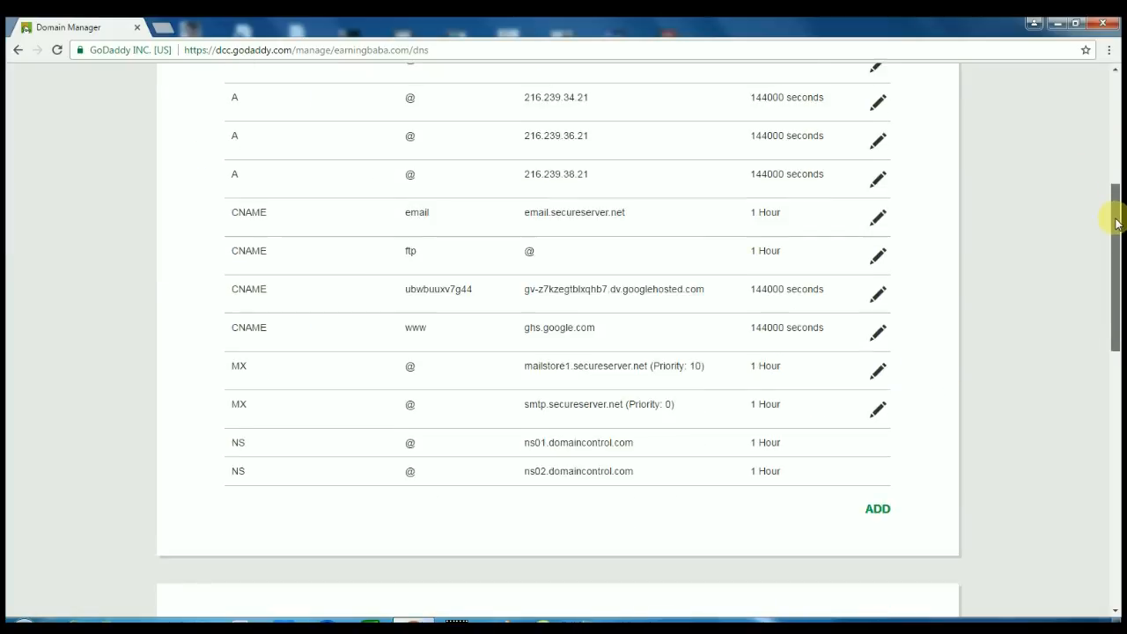
scroll(down, 3)
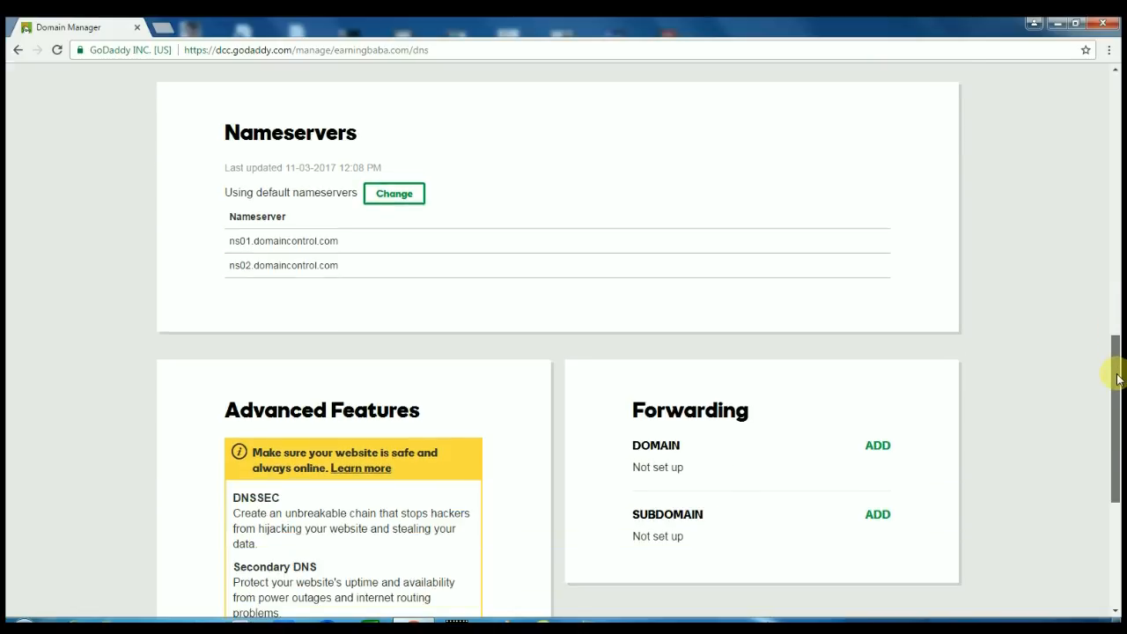
scroll(down, 3)
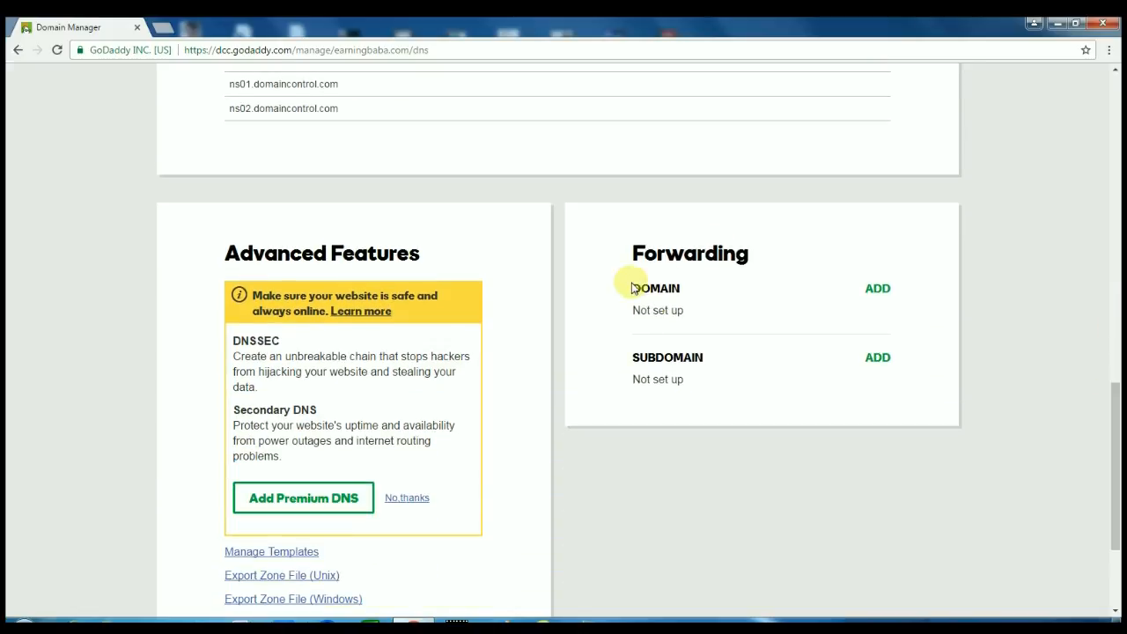
mouse_move(703, 264)
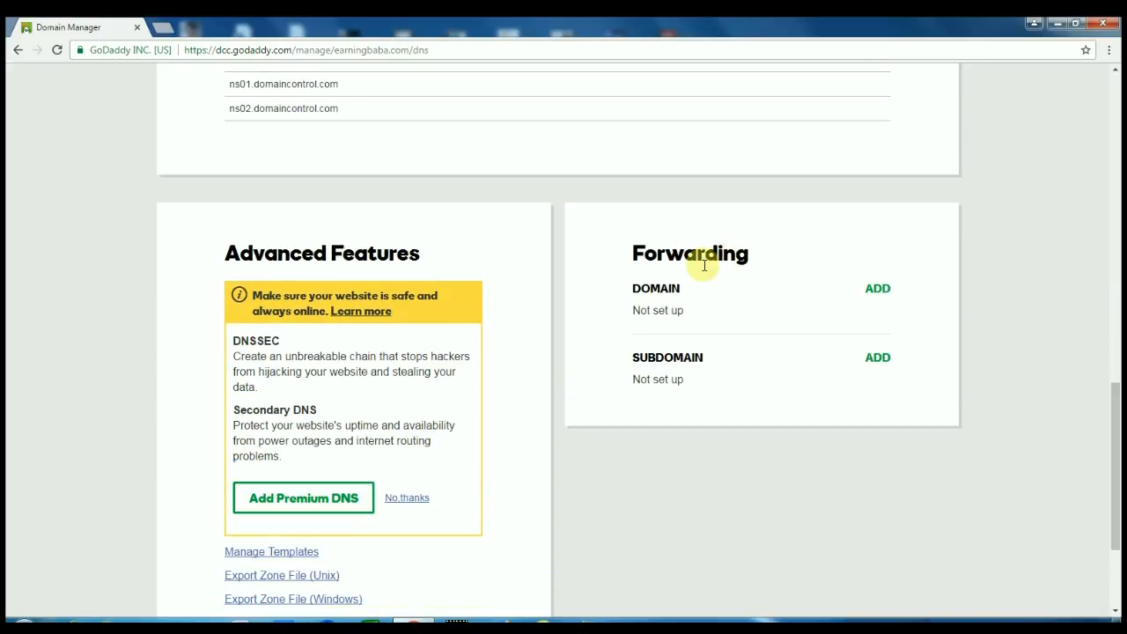
mouse_move(650, 386)
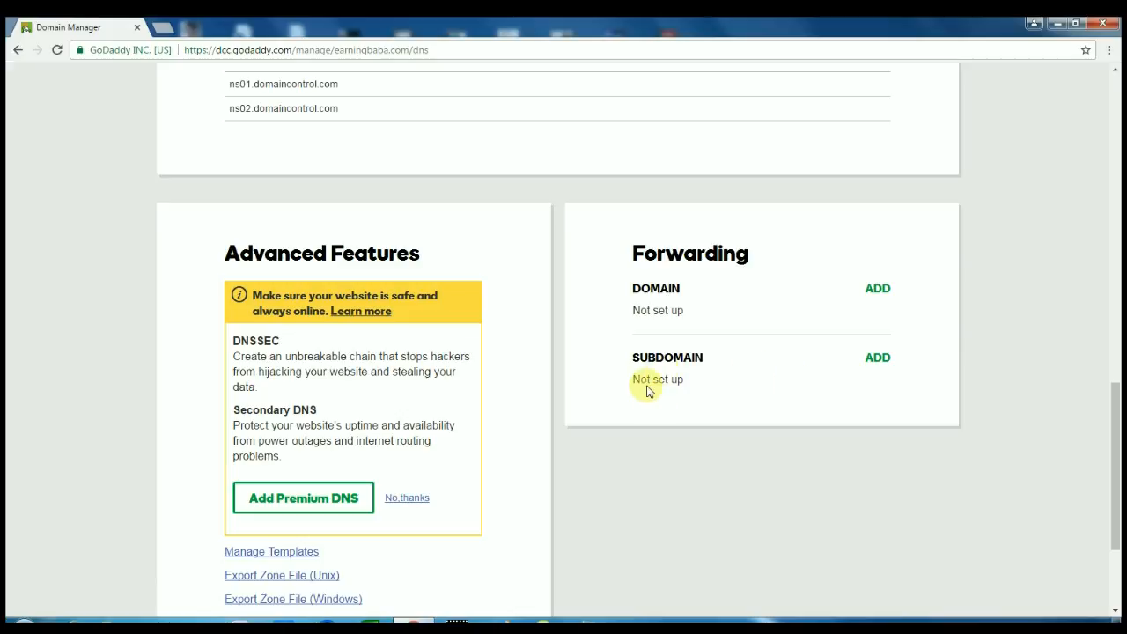
Add a subdomain forwarding rule with earningbaba.com (the naked domain) as the subdomain
click(877, 357)
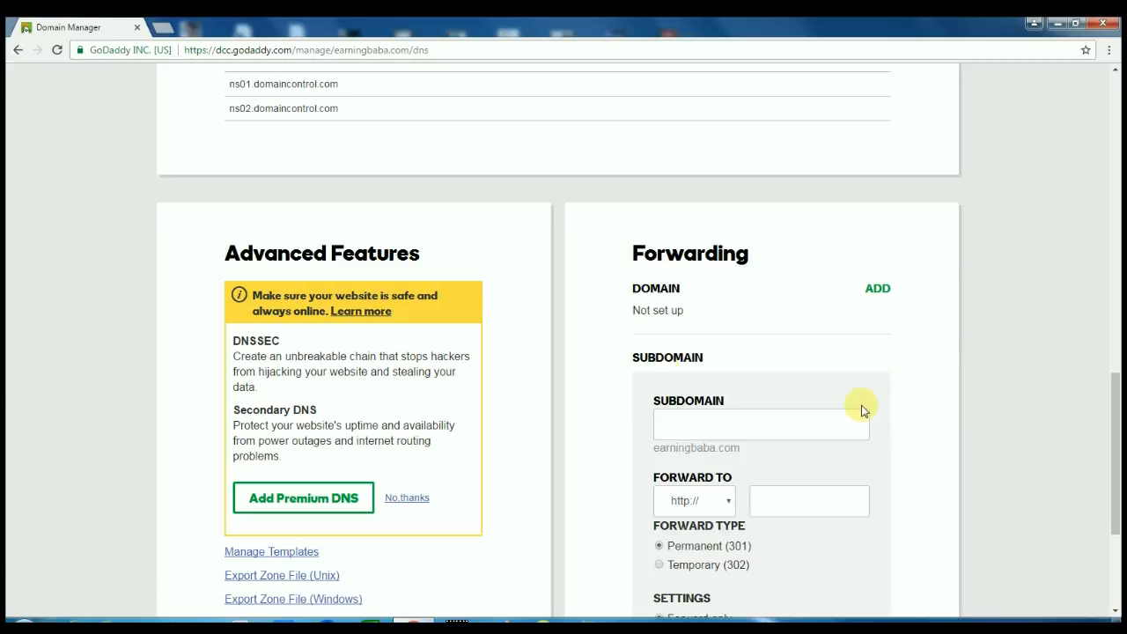
click(761, 425)
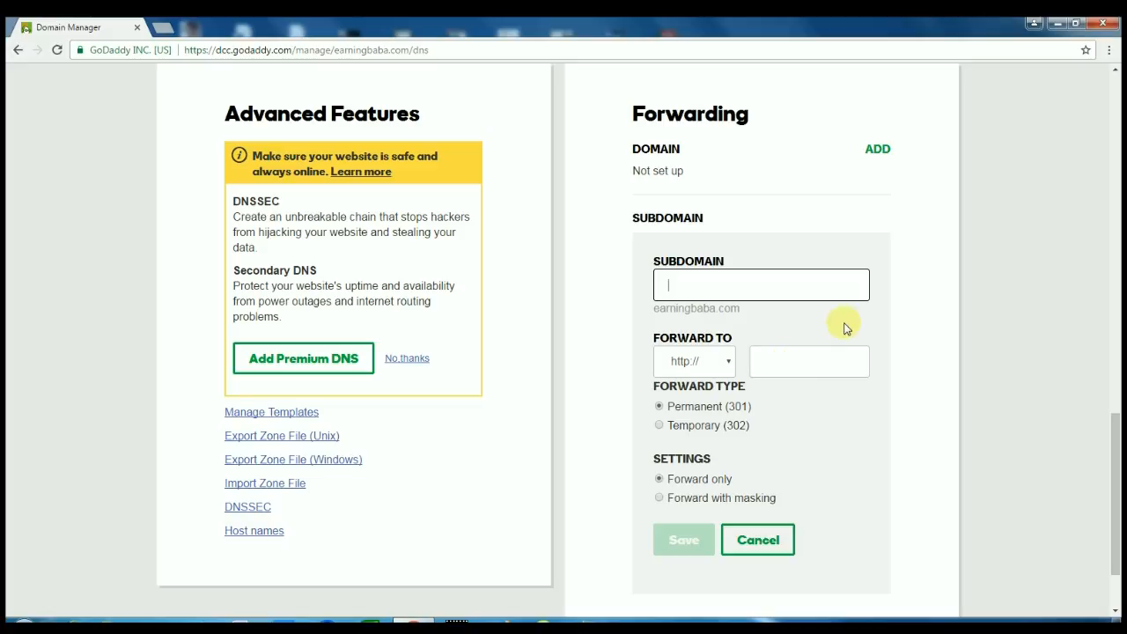
text(earningbaba)
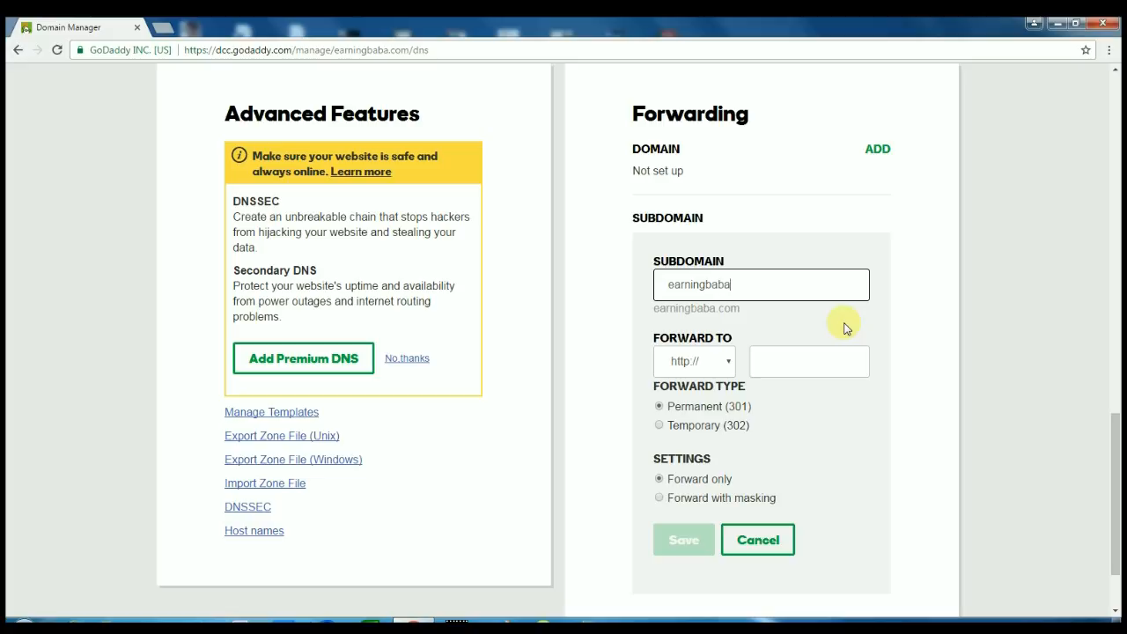
text(.com (Y)
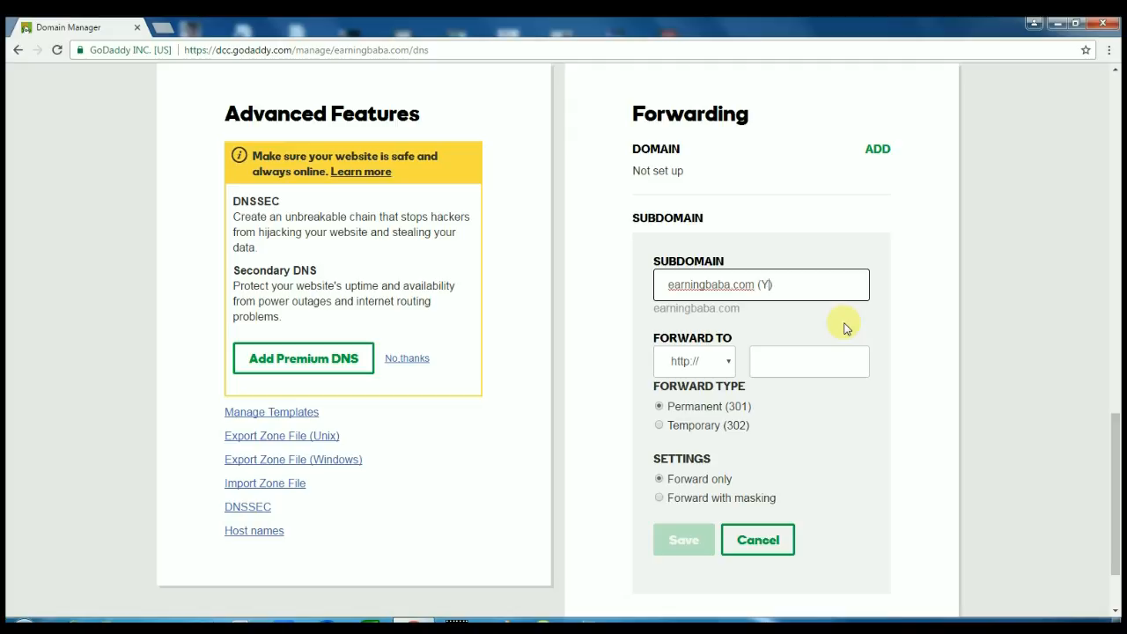
text(OUR)
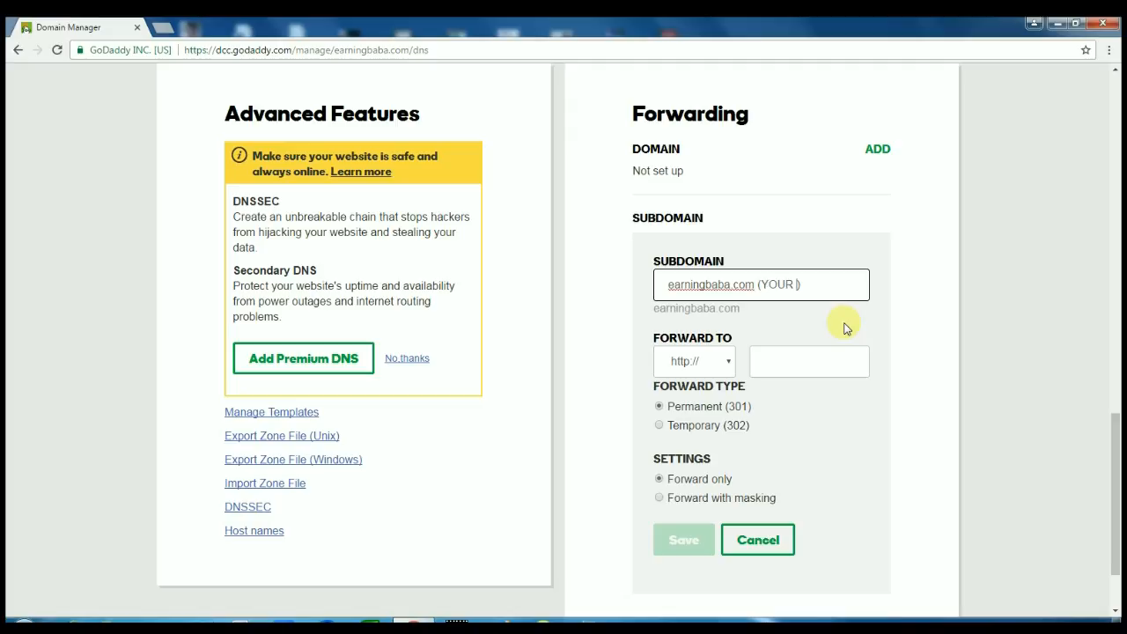
text(NAKED DOMAIN)
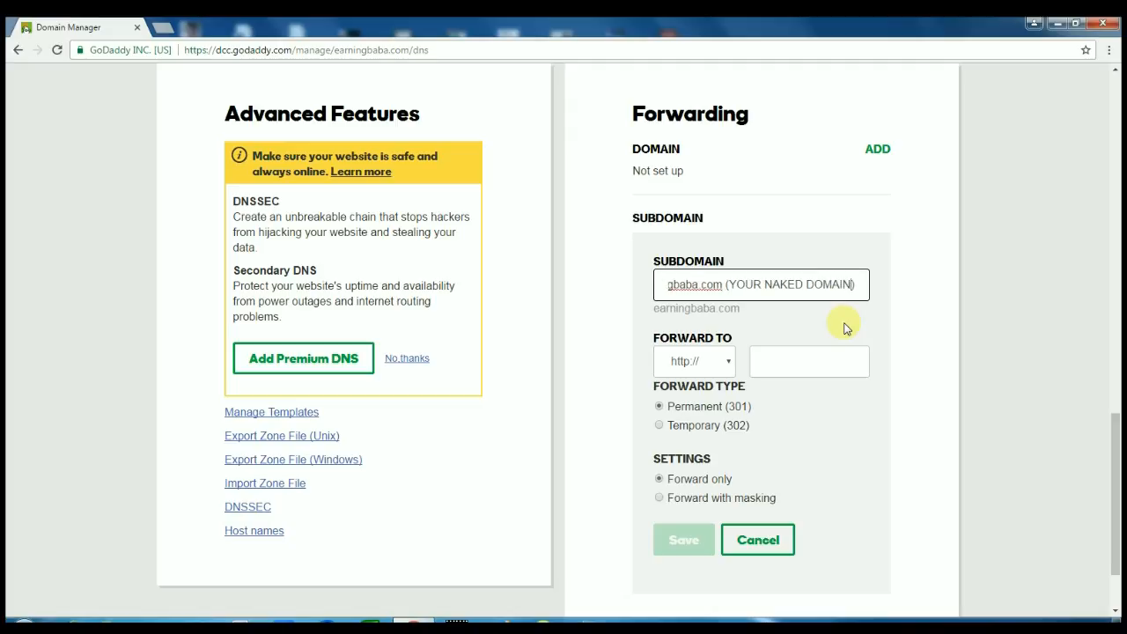
click(810, 361)
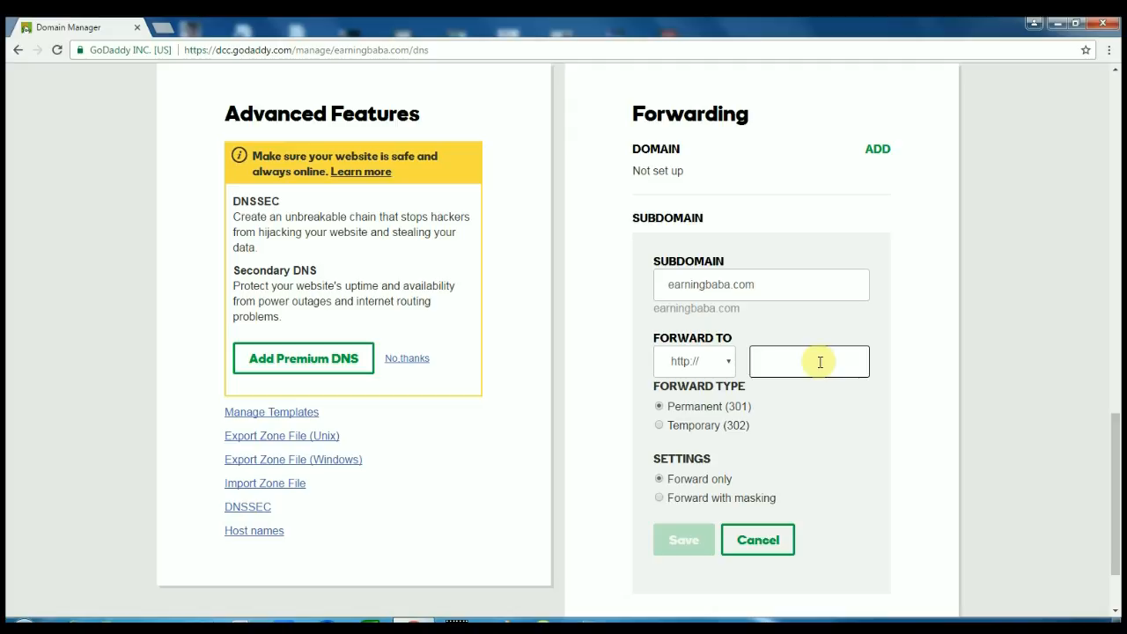
text(www.)
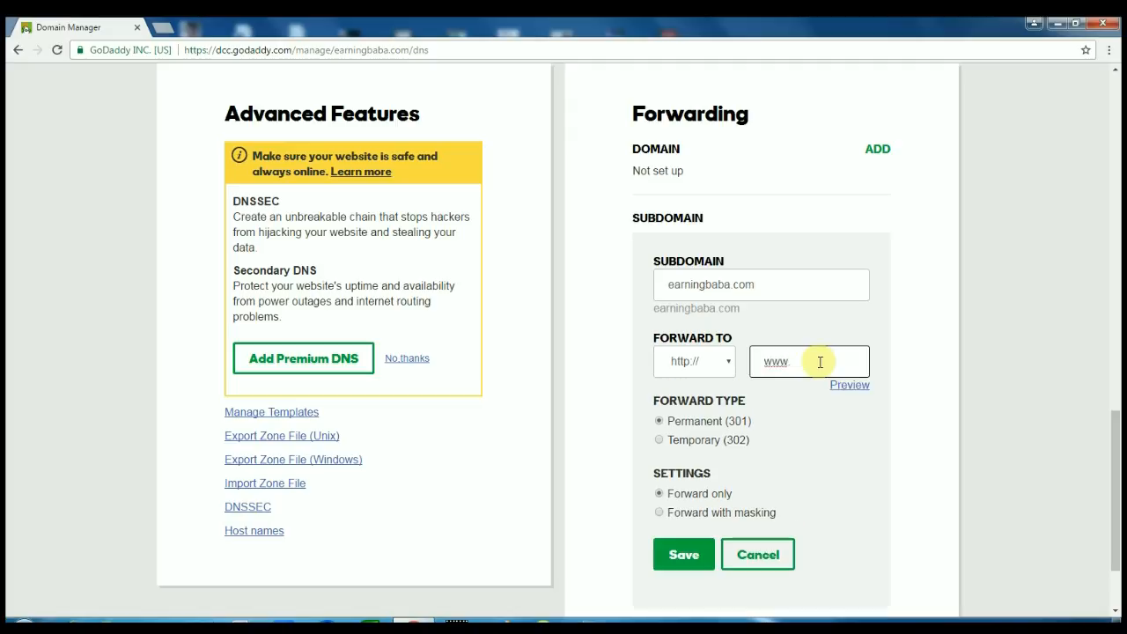
text(earningbaba.com)
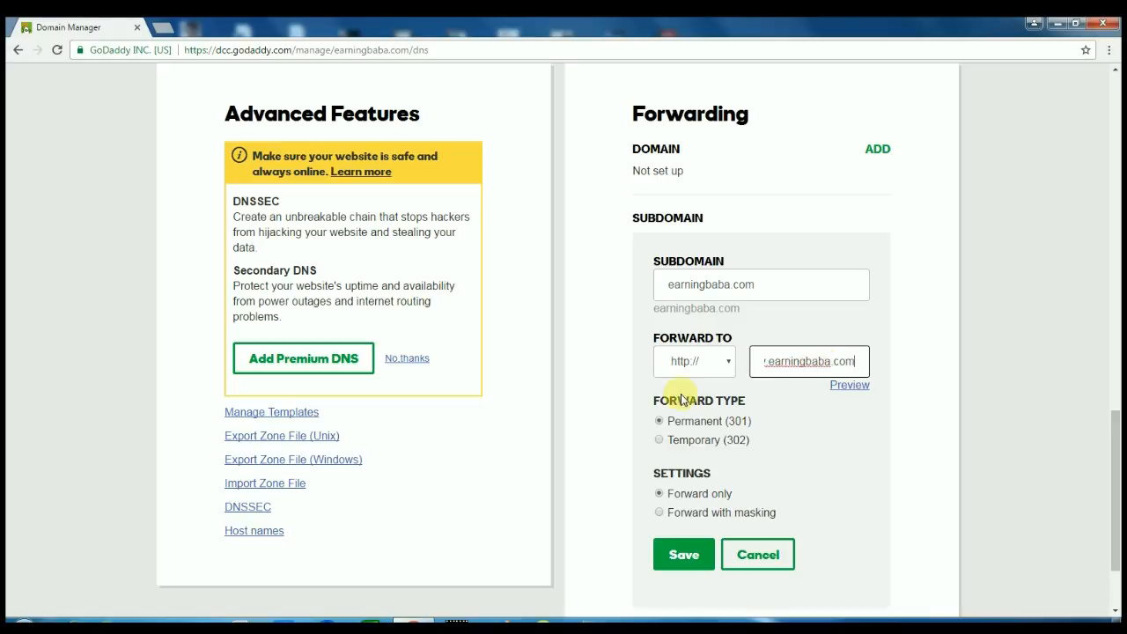
mouse_move(701, 424)
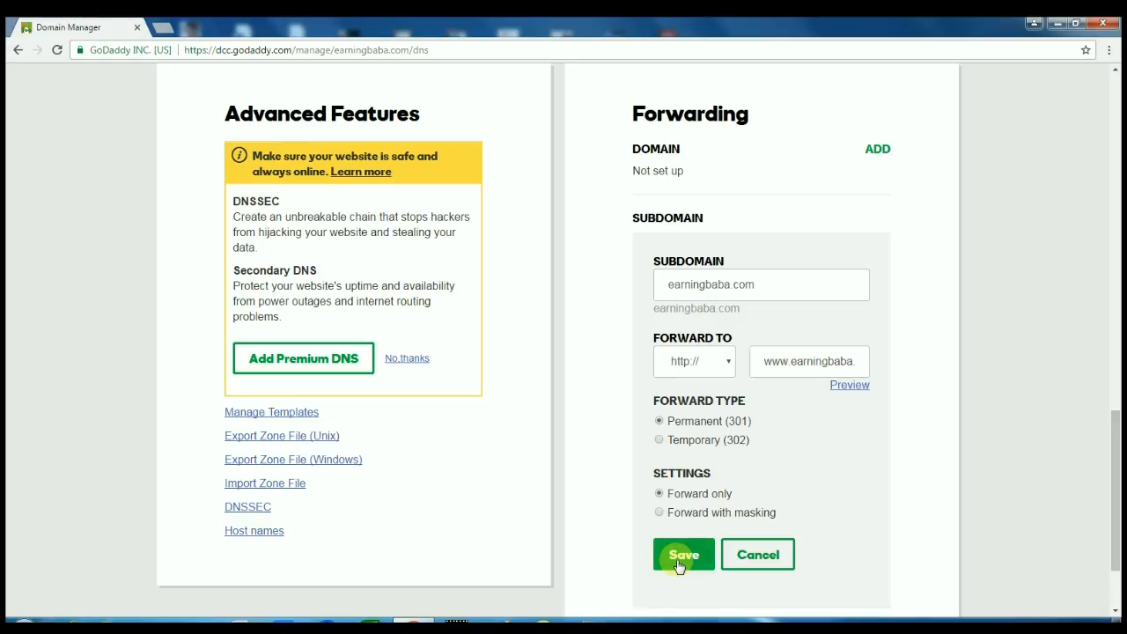
Save the forwarding rule and confirm it is listed under Forwarding
click(683, 553)
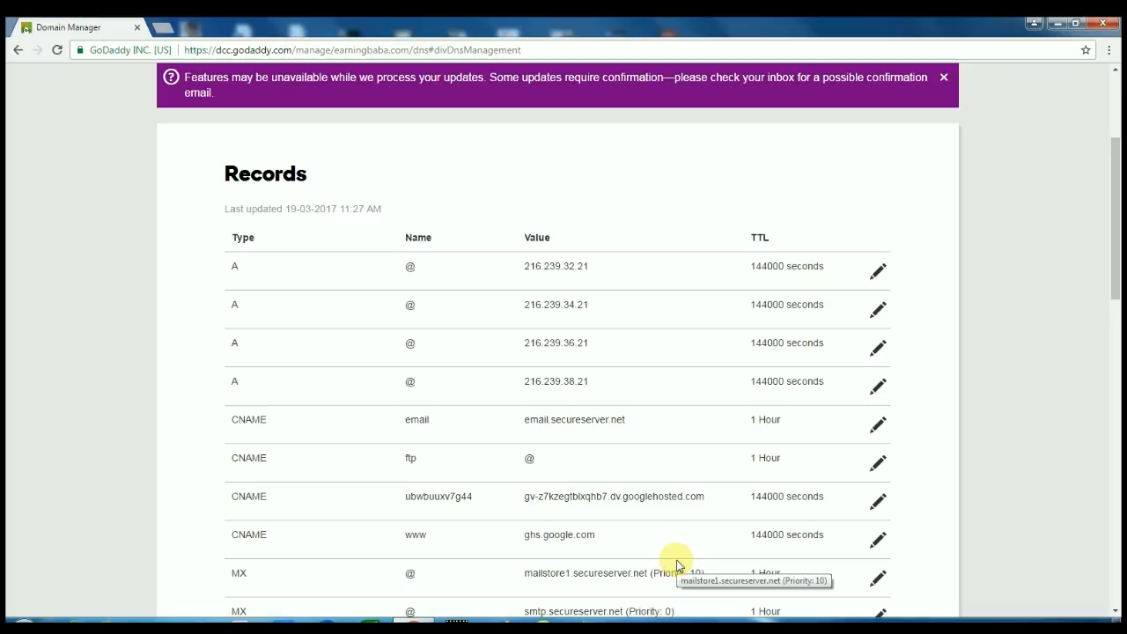
scroll(down, 3)
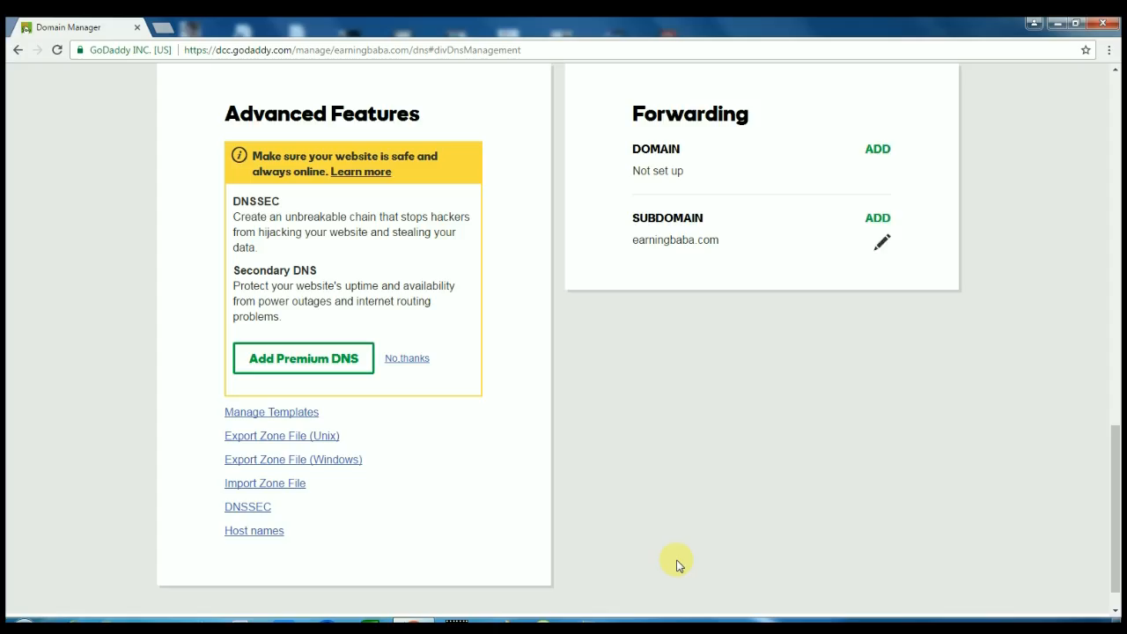
mouse_move(877, 232)
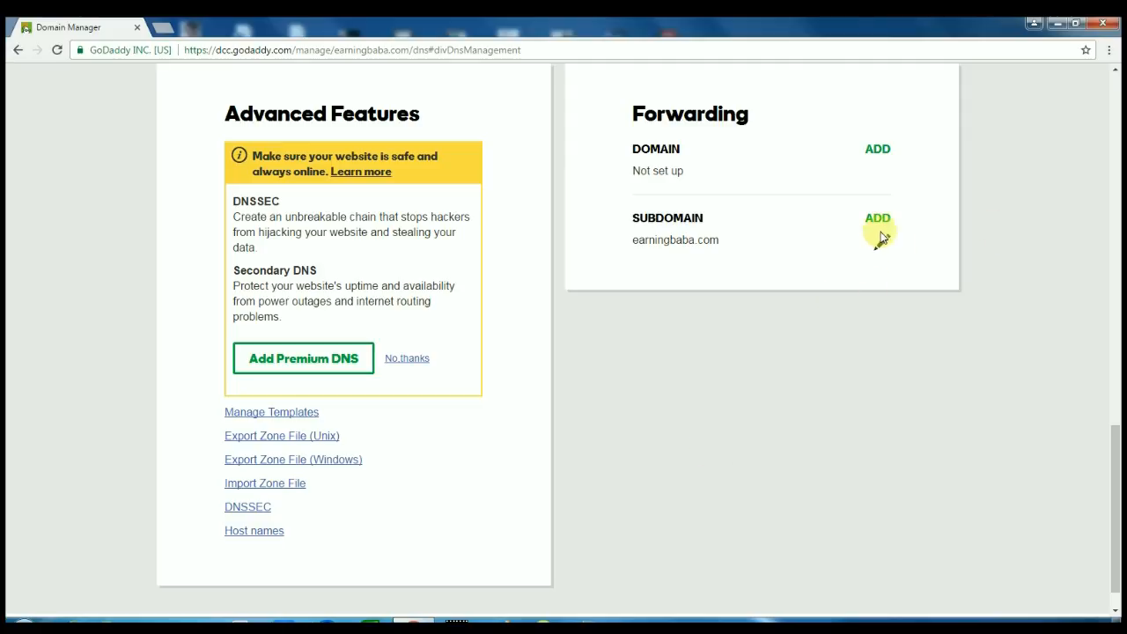
mouse_move(873, 220)
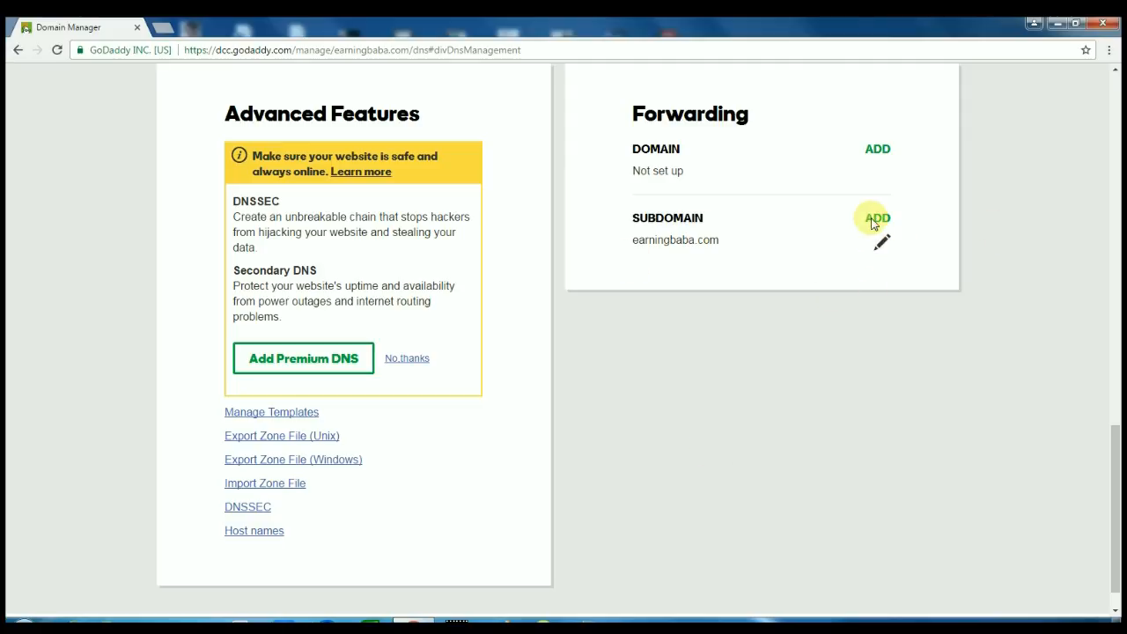
click(296, 22)
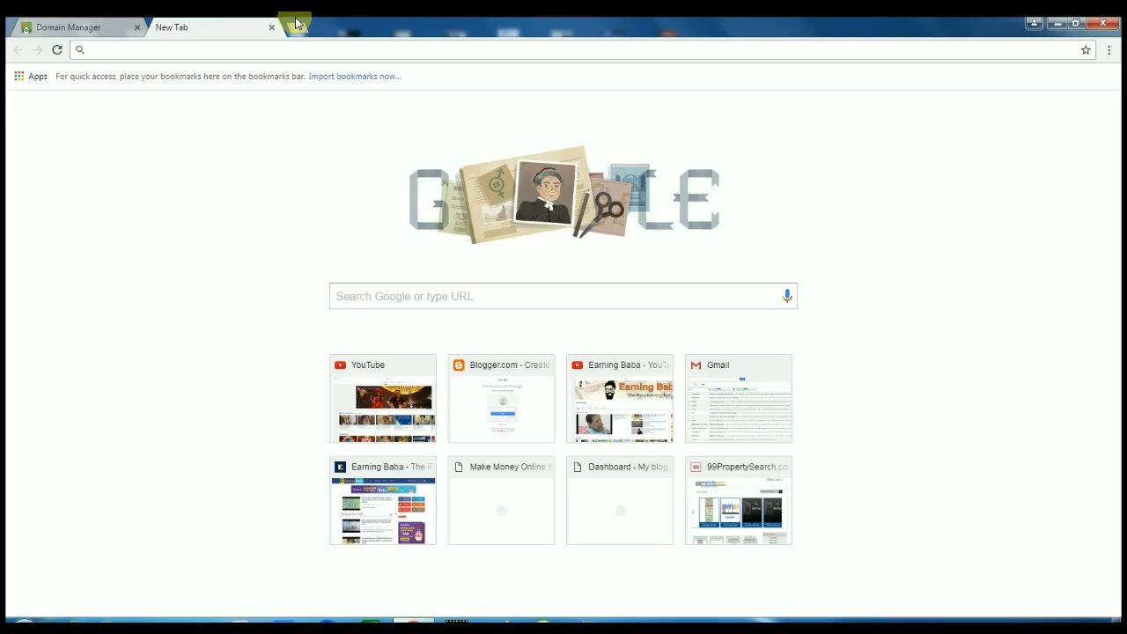
text(earningbaba.com)
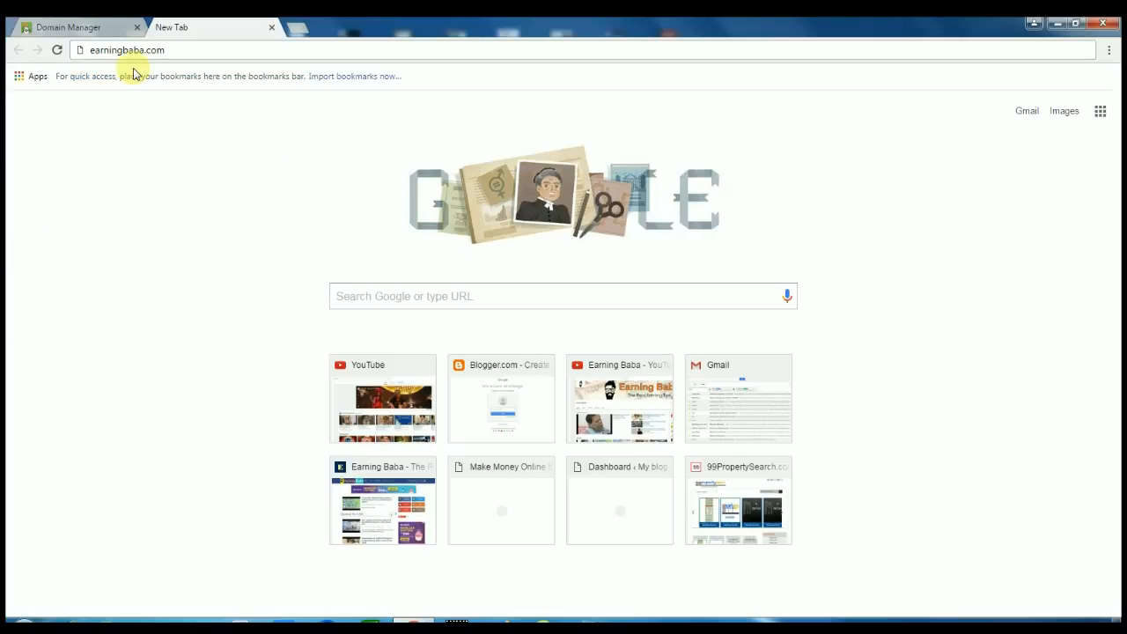
mouse_move(7, 363)
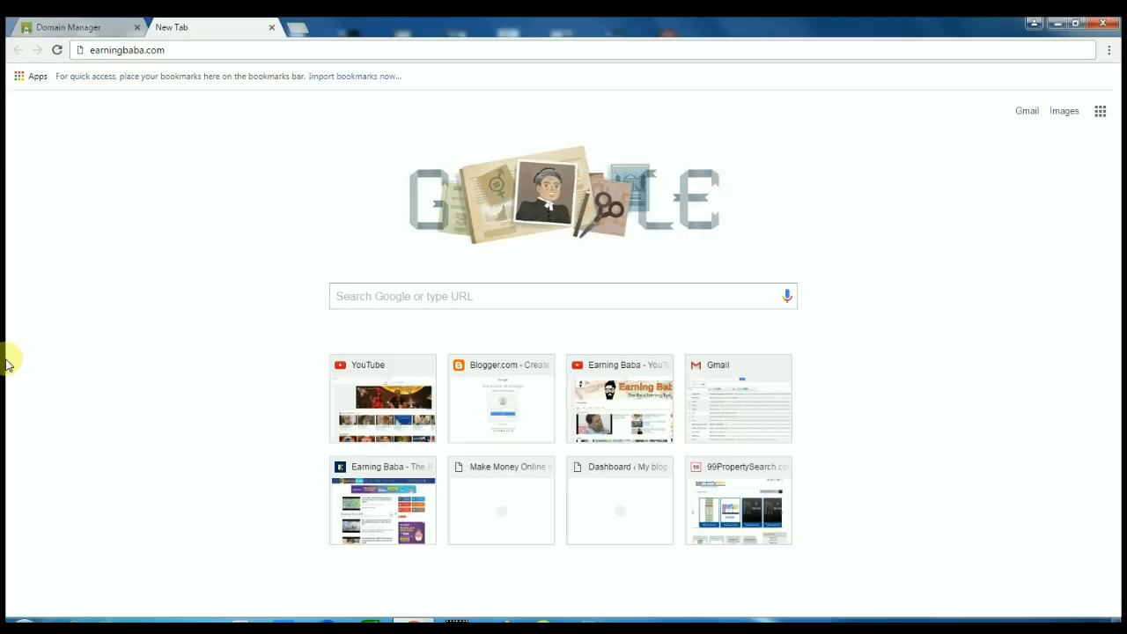
click(102, 49)
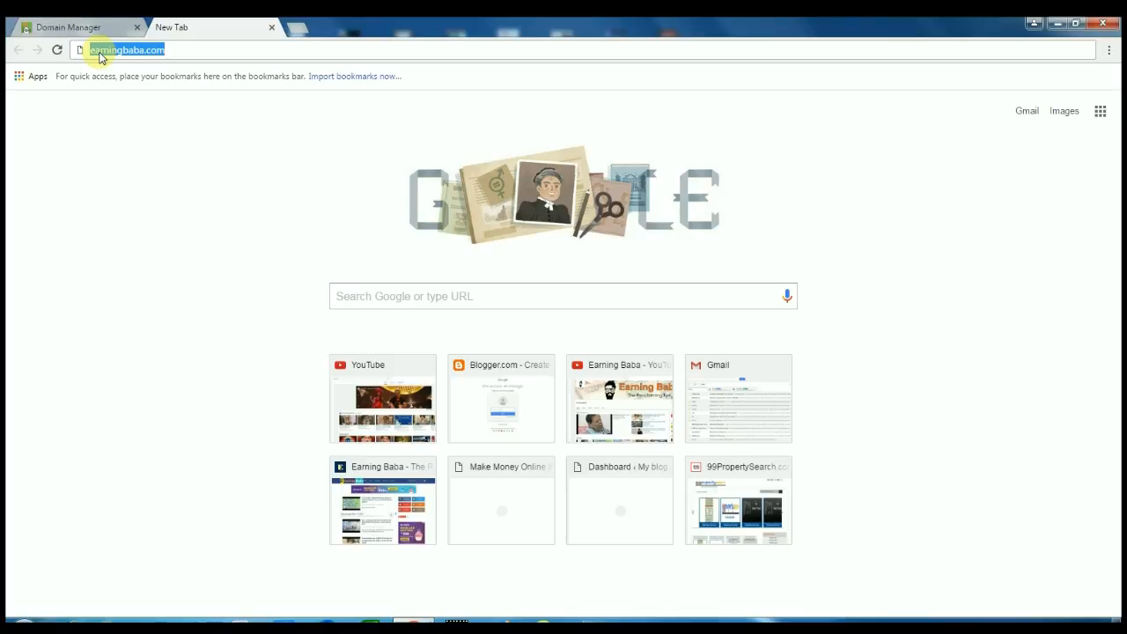
key(Return)
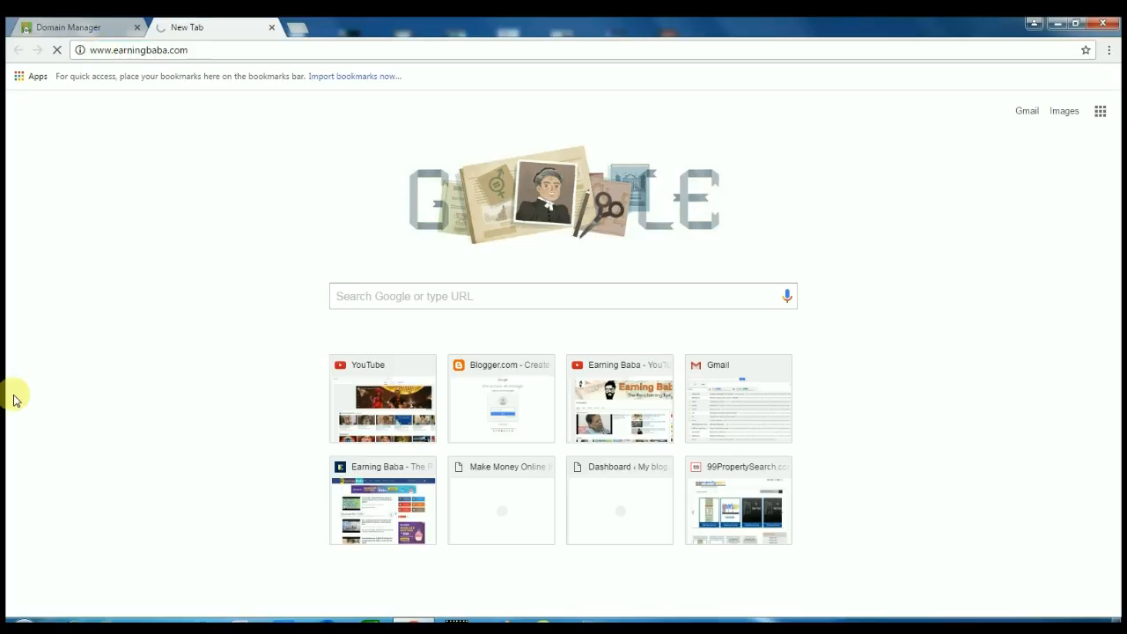